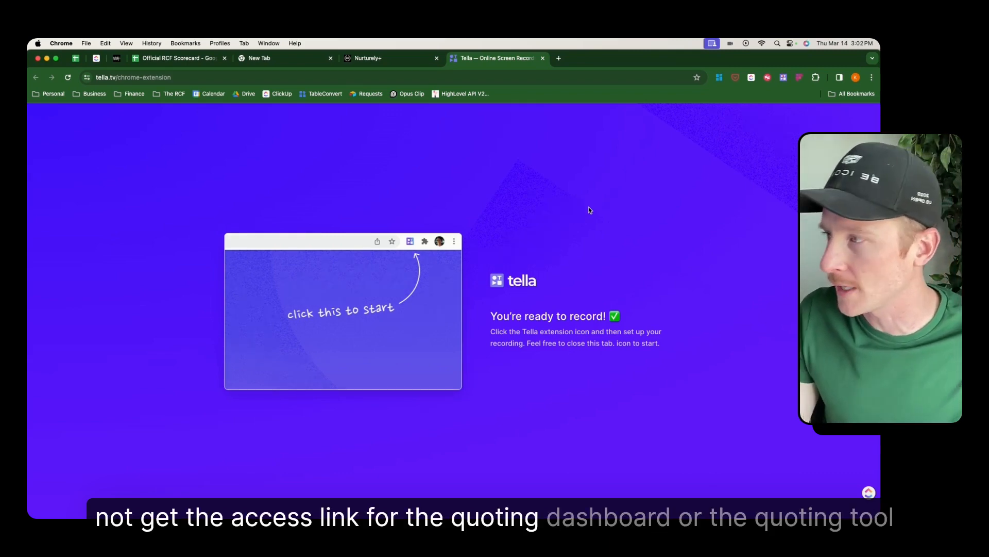
pyautogui.moveTo(541, 218)
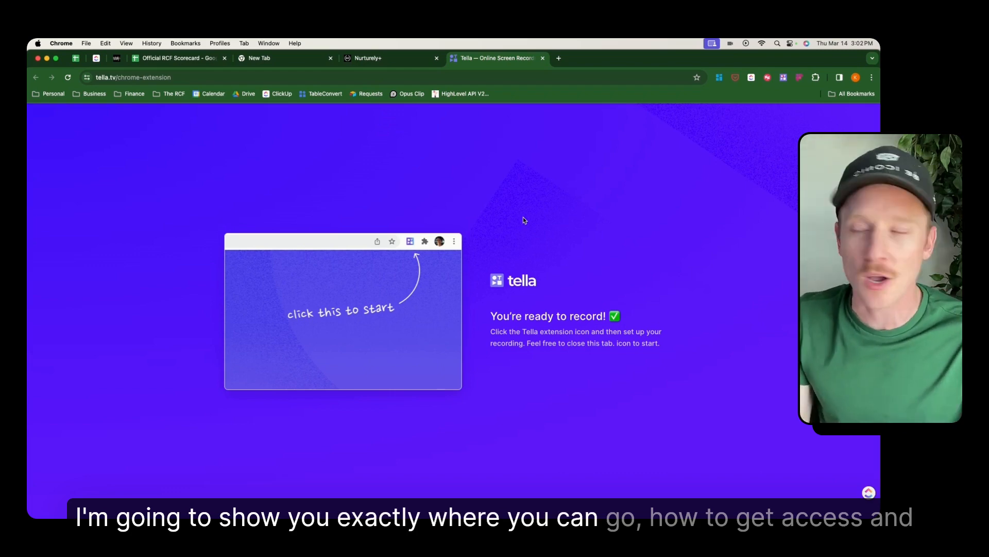
pyautogui.moveTo(511, 172)
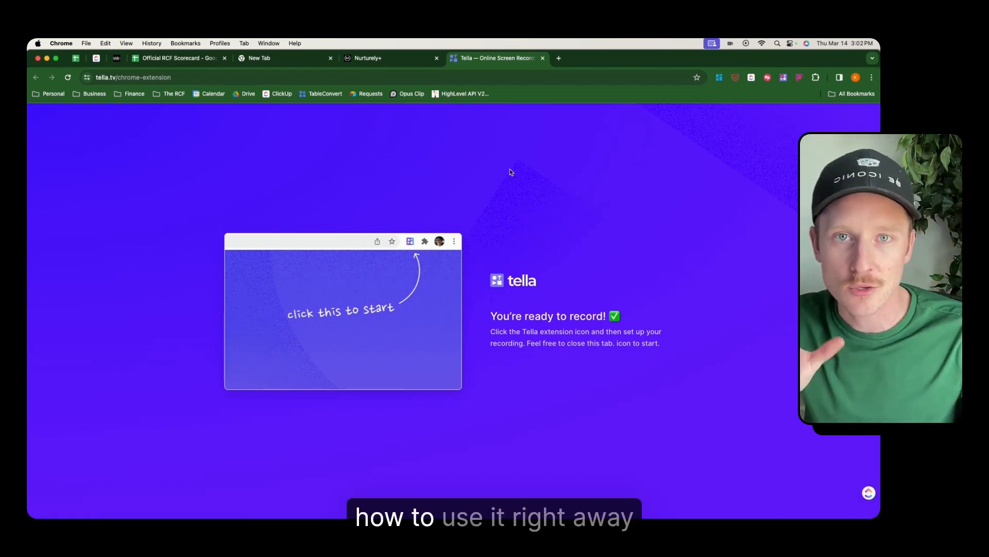
# Step: Open the House Cleaning Quoting Tool course card from the RCF University library
pyautogui.click(285, 58)
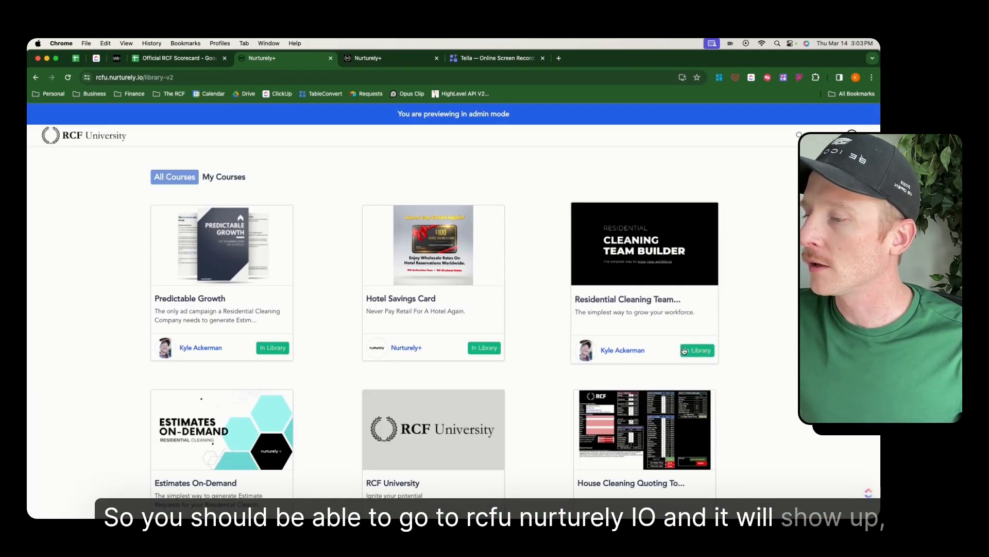
pyautogui.scroll(-3)
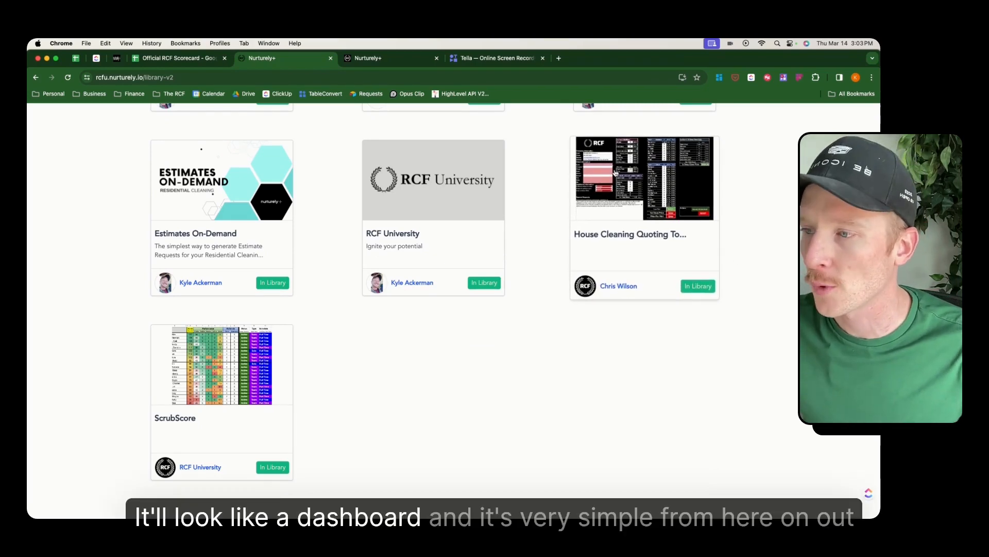
pyautogui.click(643, 178)
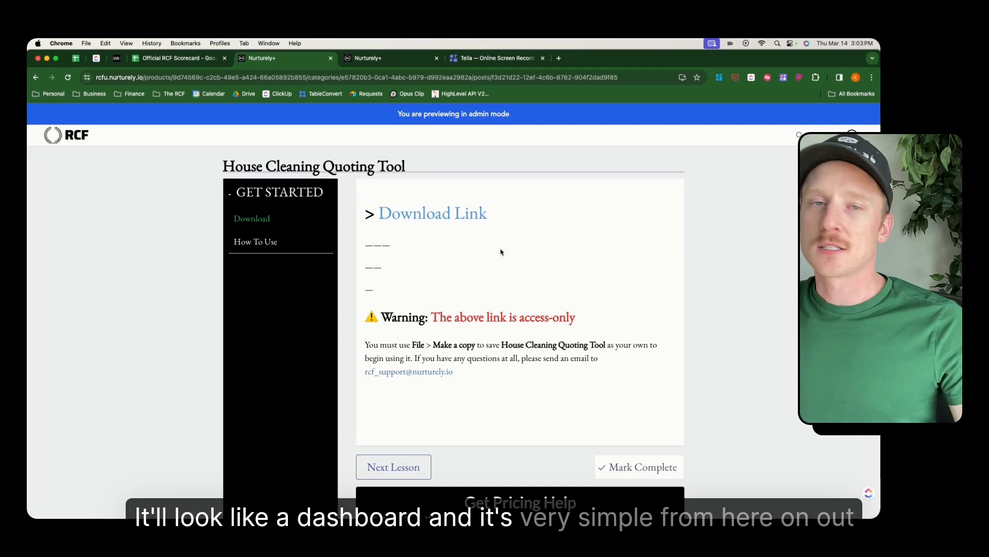
pyautogui.moveTo(424, 226)
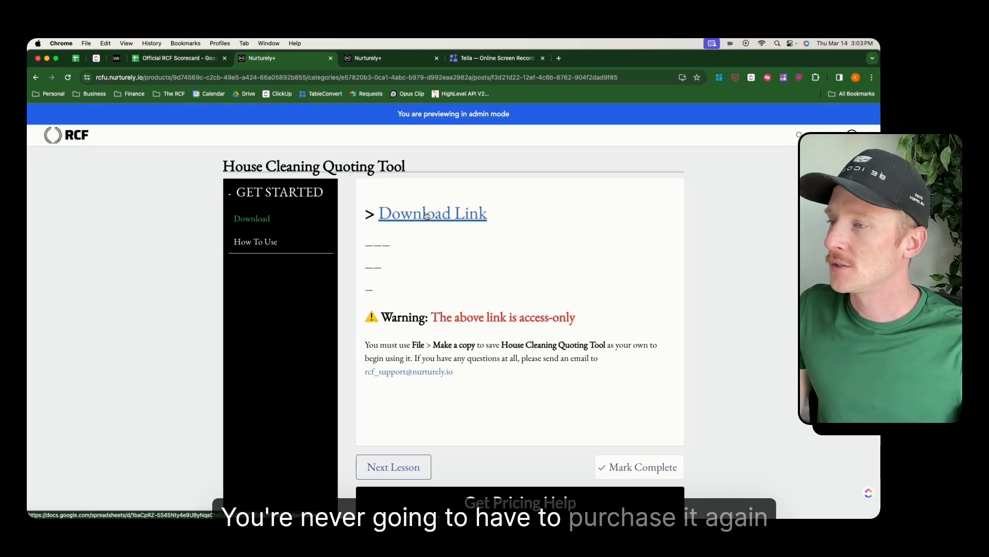
pyautogui.moveTo(582, 224)
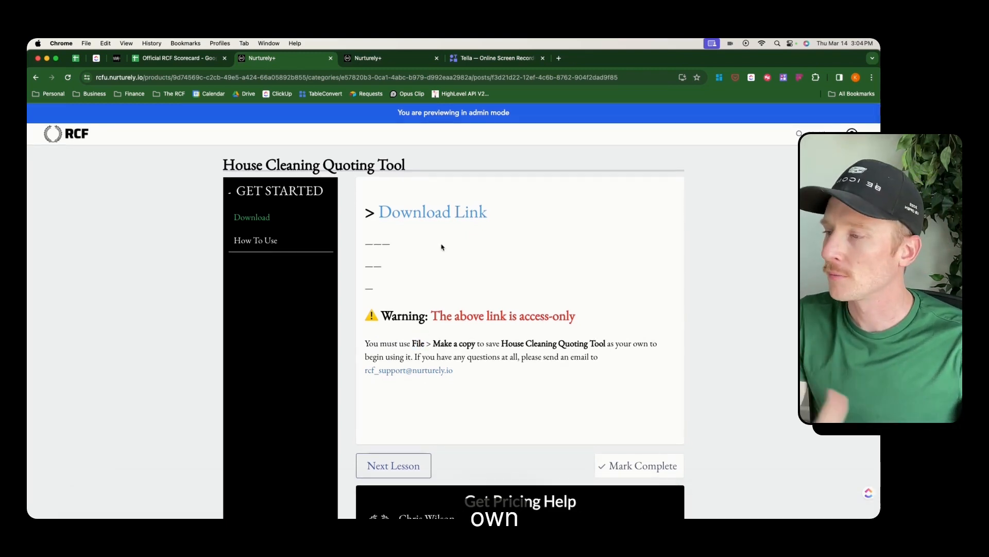
# Step: Open the Quoting Tool vMAR0924 spreadsheet in Google Sheets from the lesson's download link
pyautogui.click(433, 211)
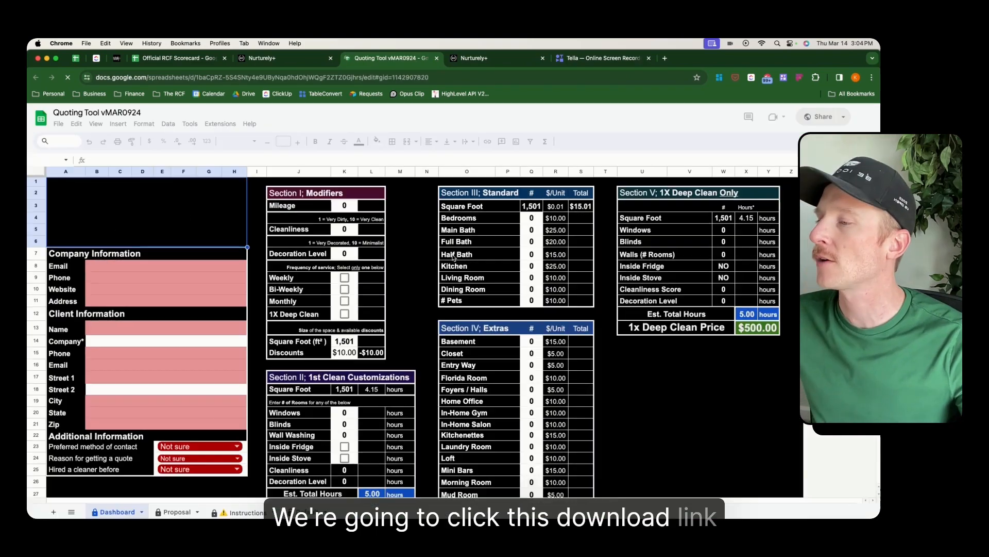
pyautogui.click(344, 288)
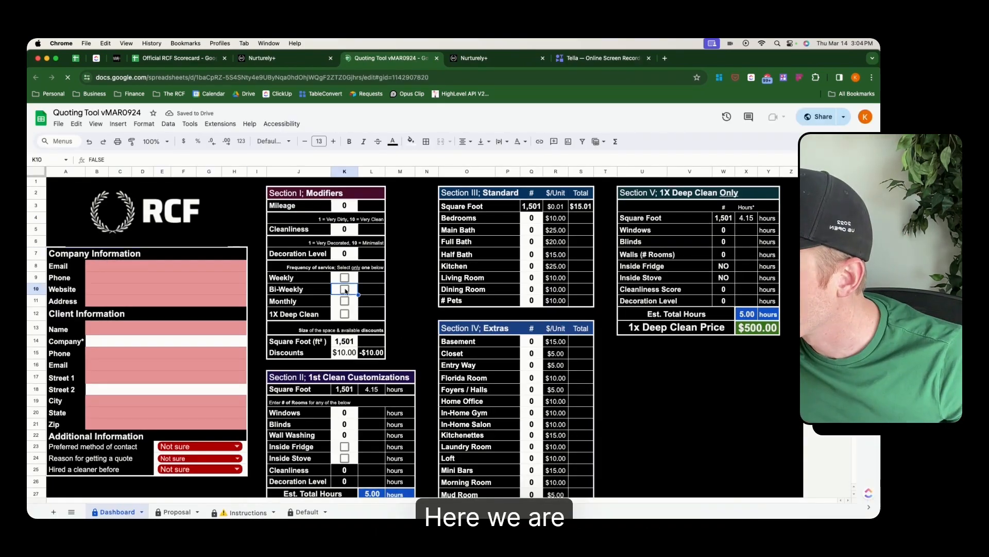
pyautogui.click(400, 288)
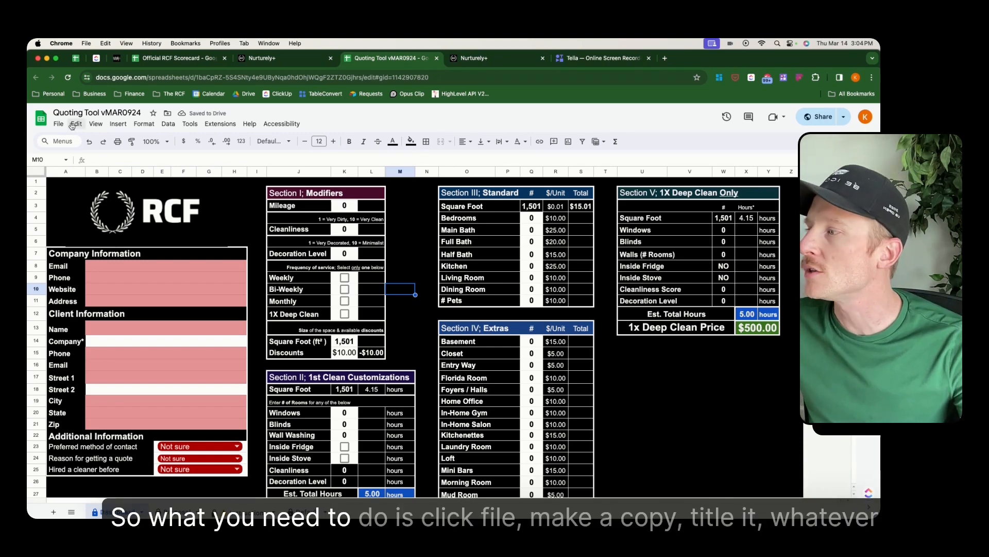
# Step: Start a File > Make a copy named 'kyle', then cancel without creating it
pyautogui.click(57, 123)
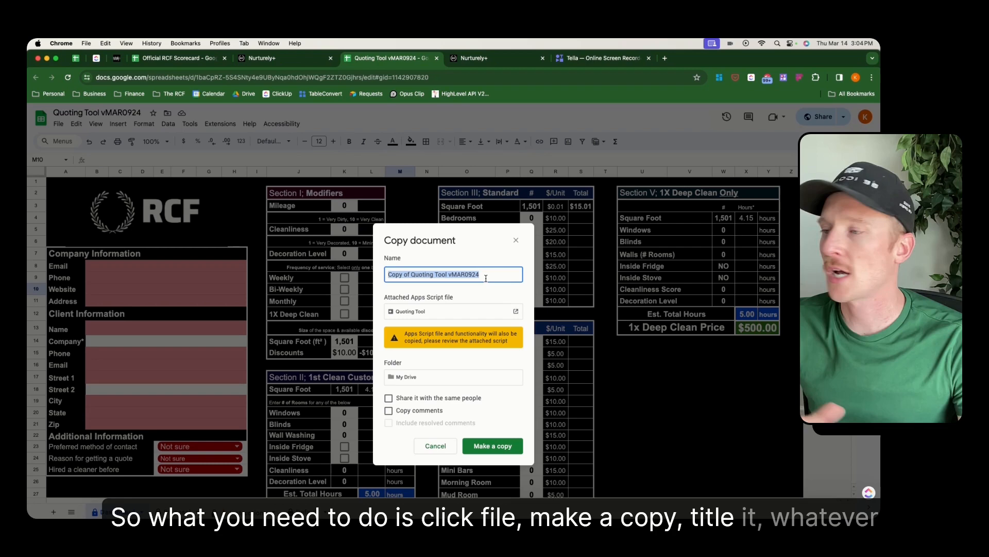
pyautogui.write('kyle')
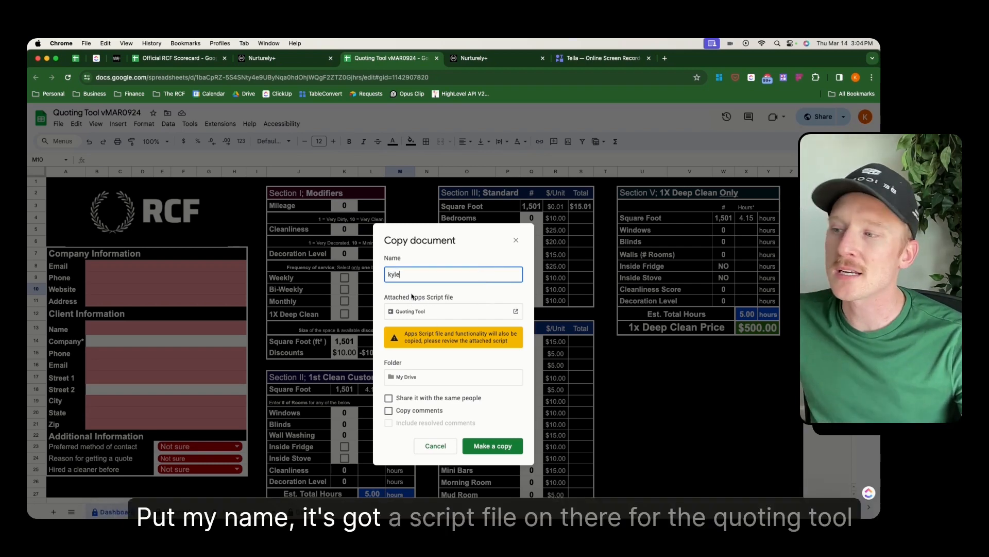
pyautogui.moveTo(402, 313)
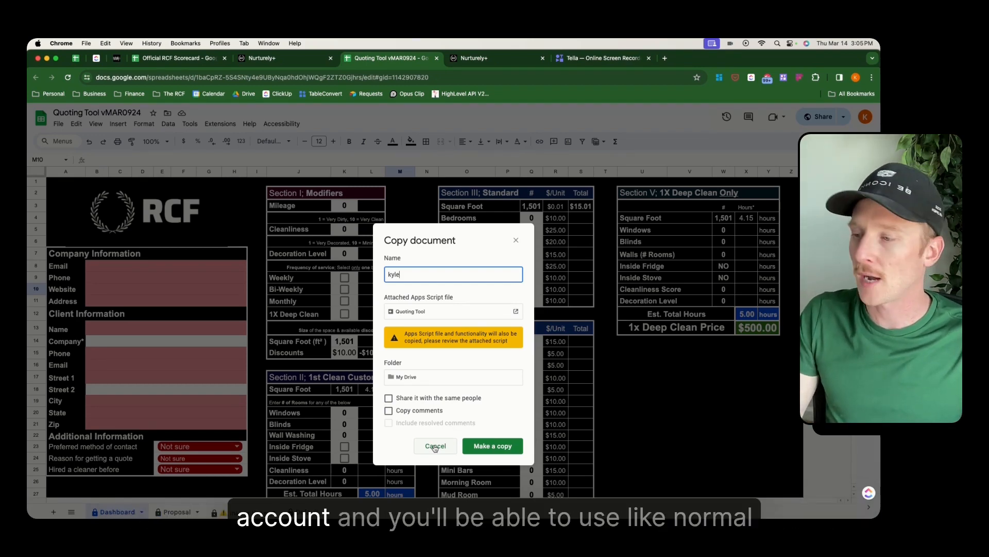
pyautogui.click(435, 445)
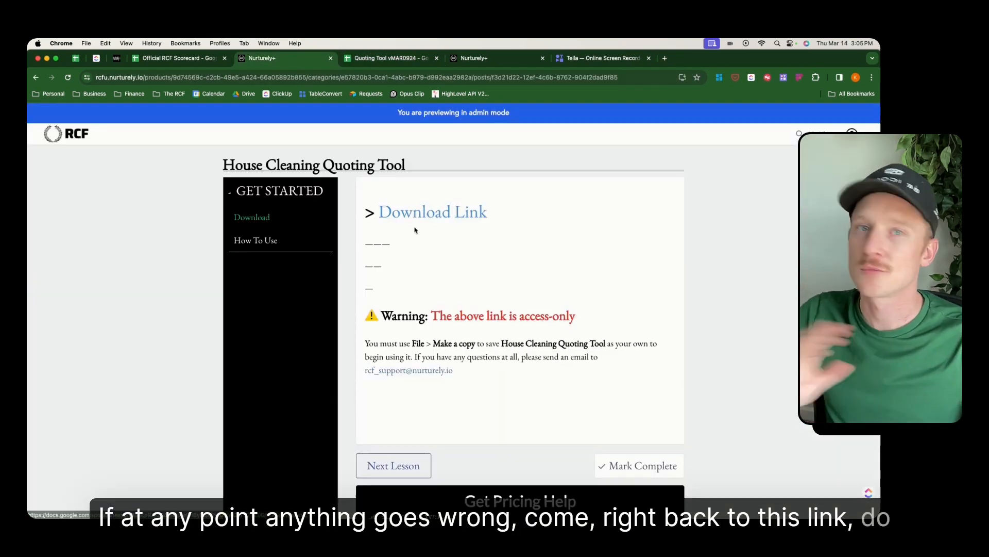
# Step: Review the How To Use lesson's Starting a quote section, then return to the spreadsheet
pyautogui.click(256, 241)
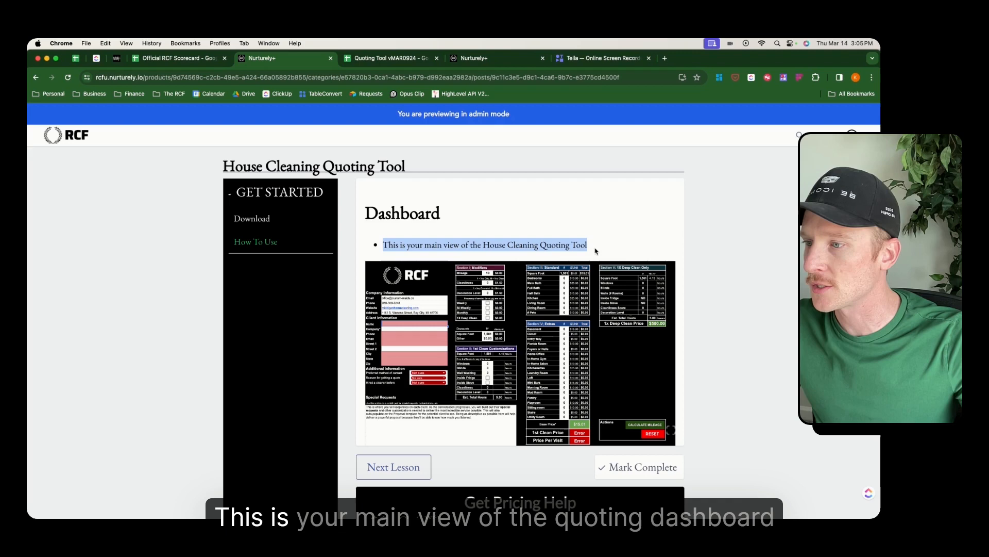
pyautogui.moveTo(621, 413)
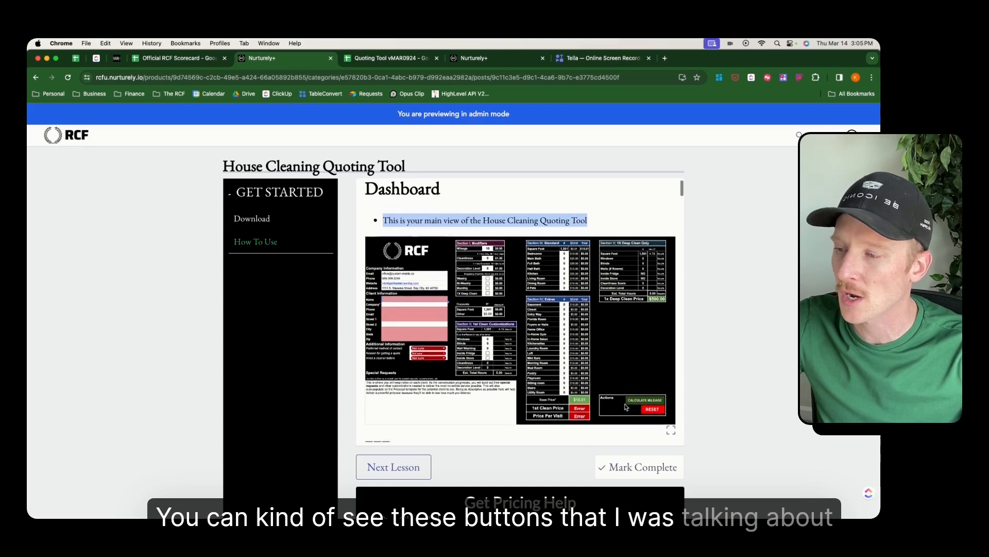
pyautogui.scroll(-3)
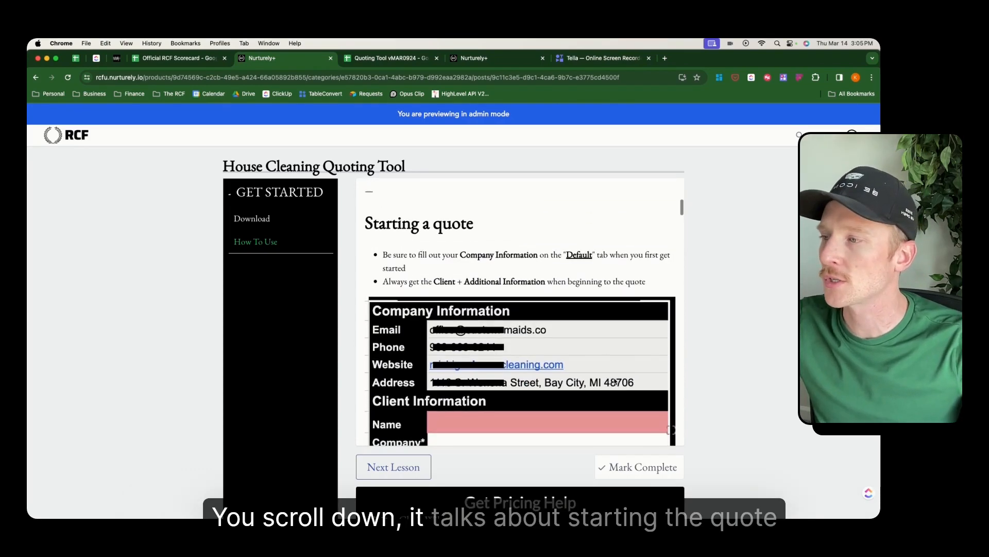
pyautogui.scroll(-3)
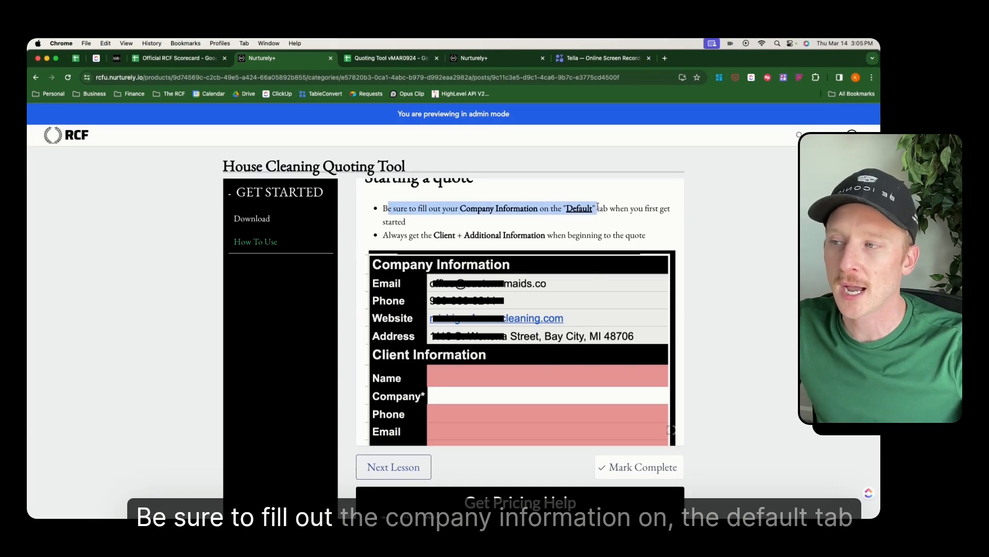
pyautogui.click(392, 58)
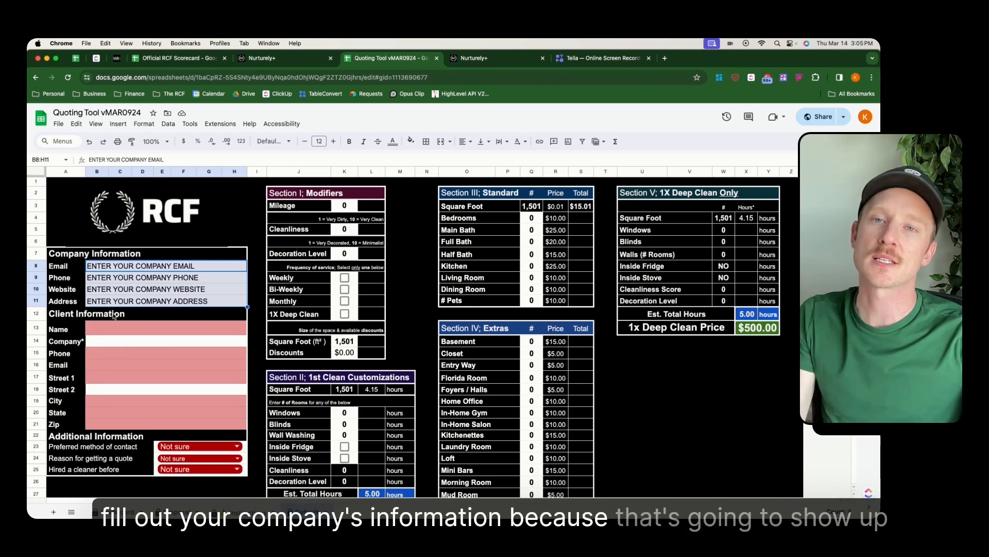
# Step: View the Proposal sheet's placeholder company header, then return to the course lesson
pyautogui.click(177, 512)
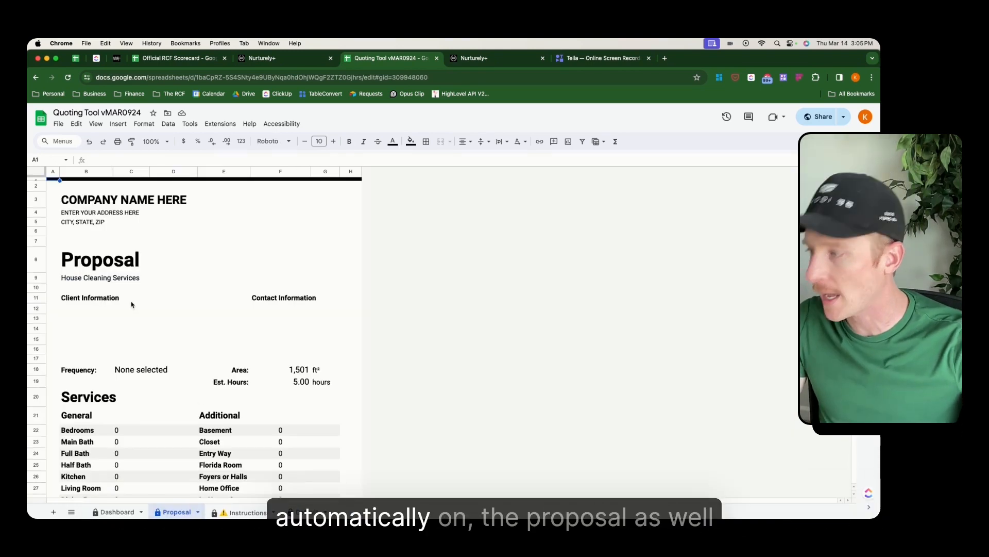
pyautogui.moveTo(133, 225)
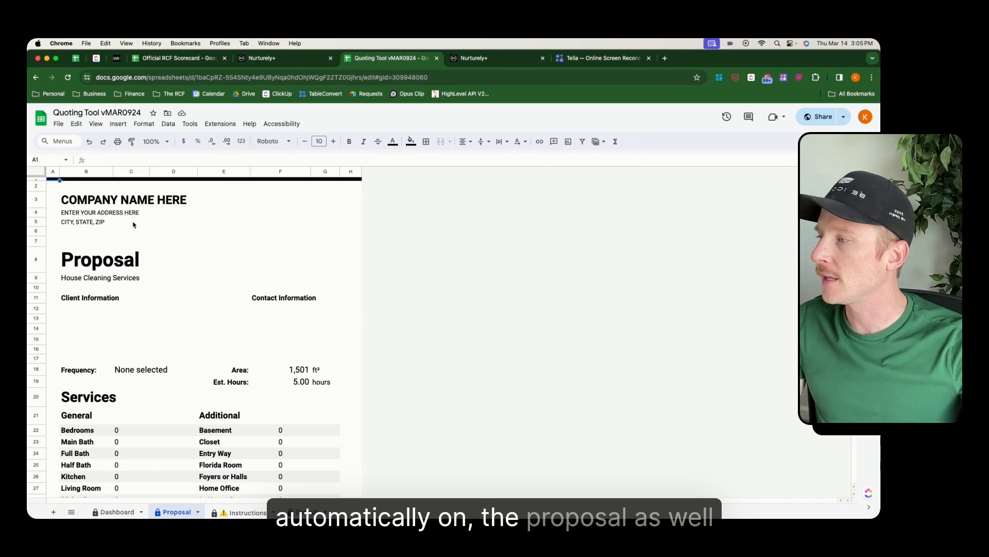
pyautogui.scroll(-3)
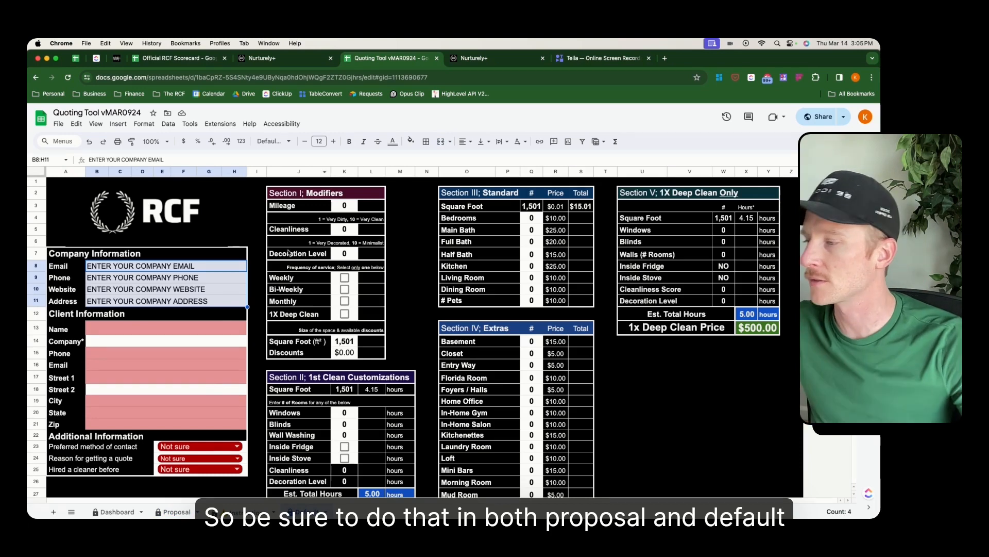
pyautogui.click(258, 57)
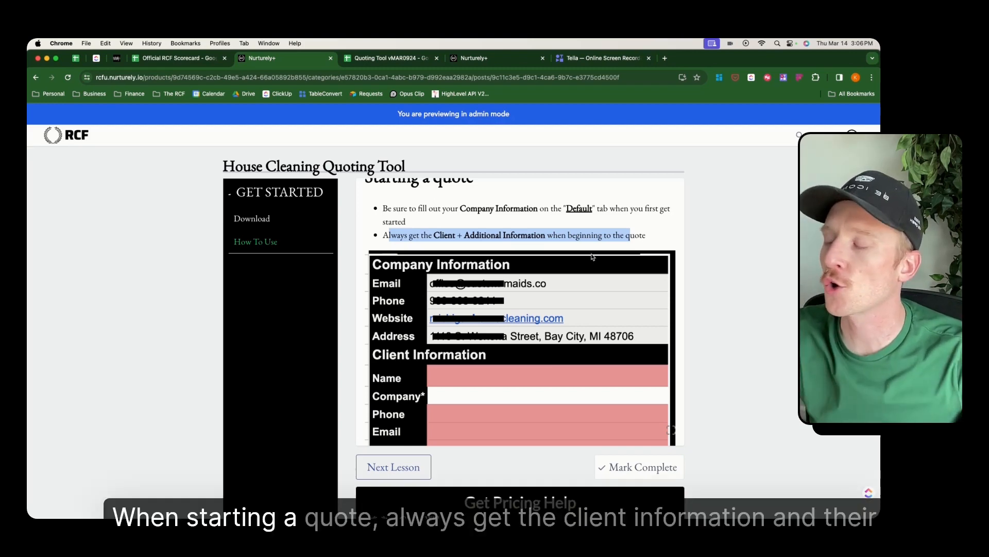
# Step: Scroll the How To Use lesson through Sections II–V to Recurring Pricing Information
pyautogui.scroll(-3)
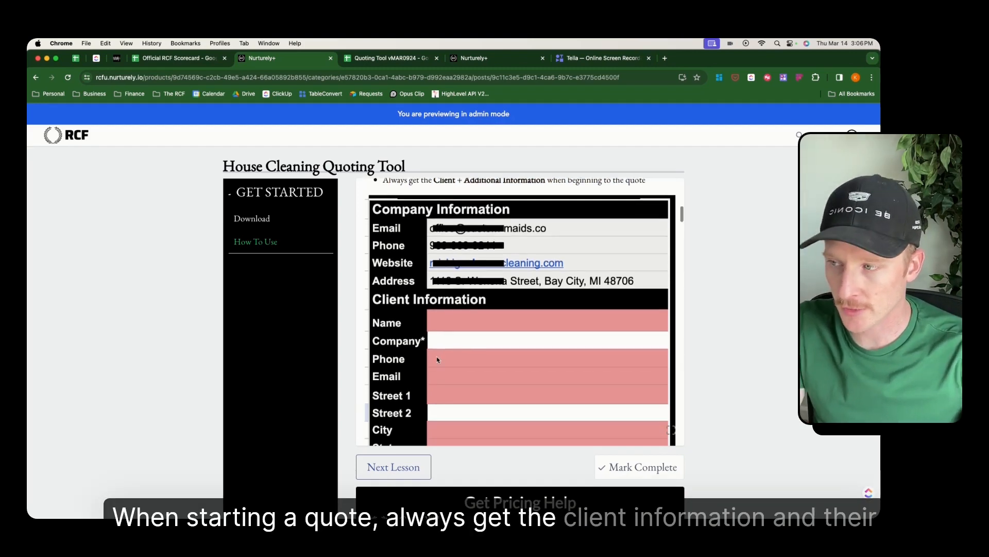
pyautogui.scroll(-3)
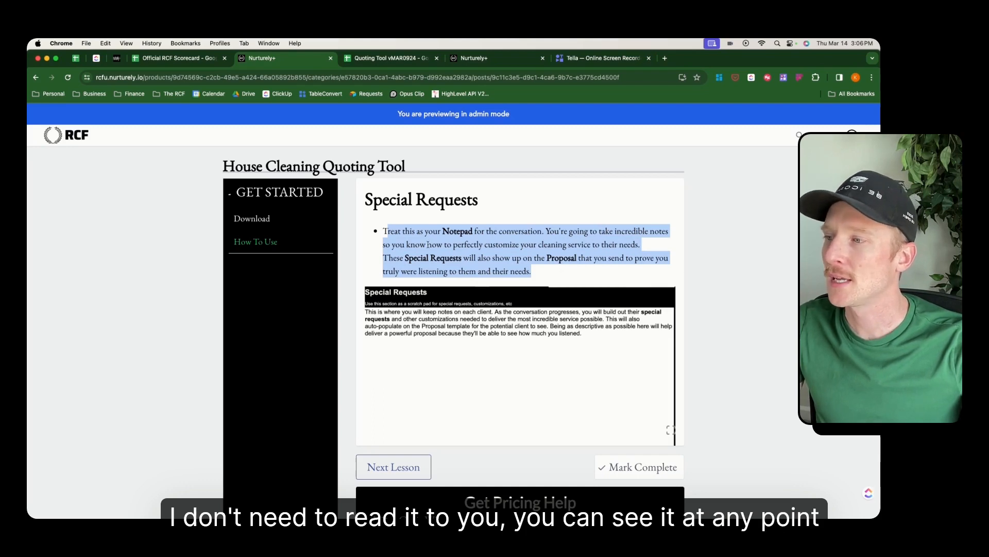
pyautogui.scroll(-3)
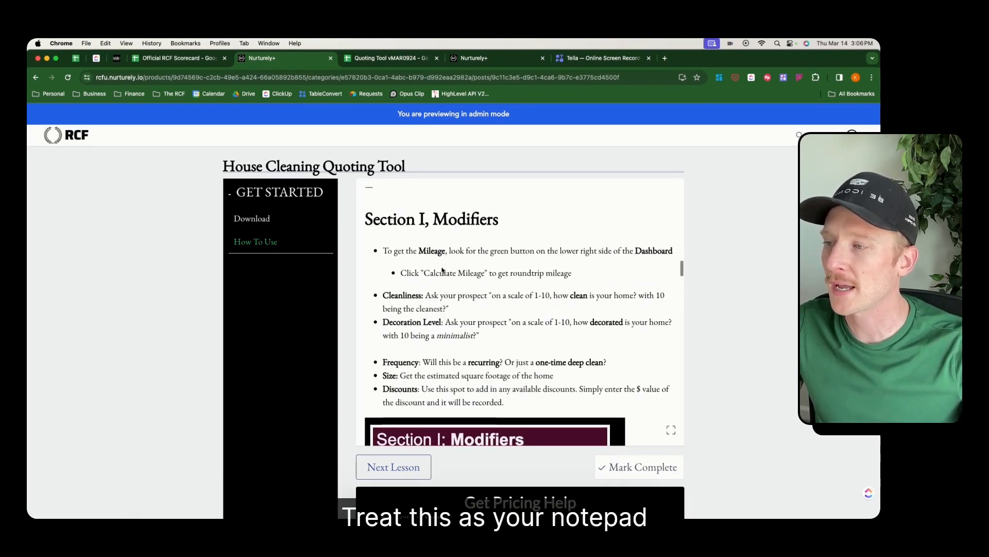
pyautogui.scroll(-3)
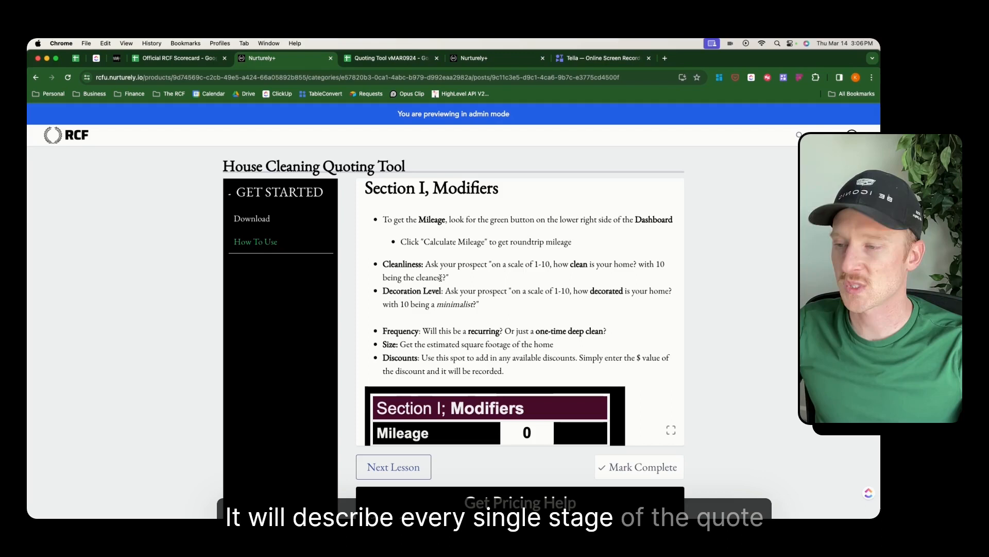
pyautogui.scroll(-3)
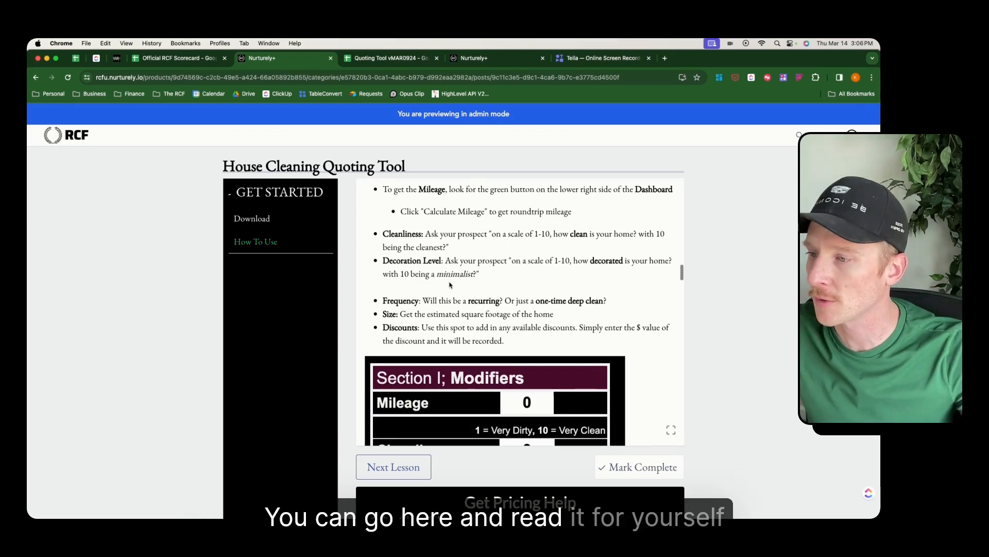
pyautogui.scroll(-3)
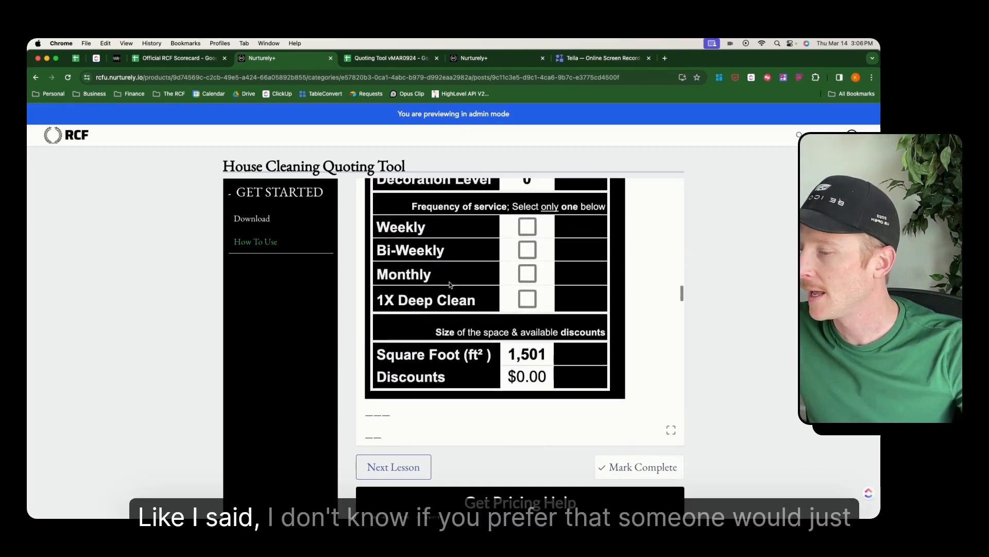
pyautogui.scroll(-3)
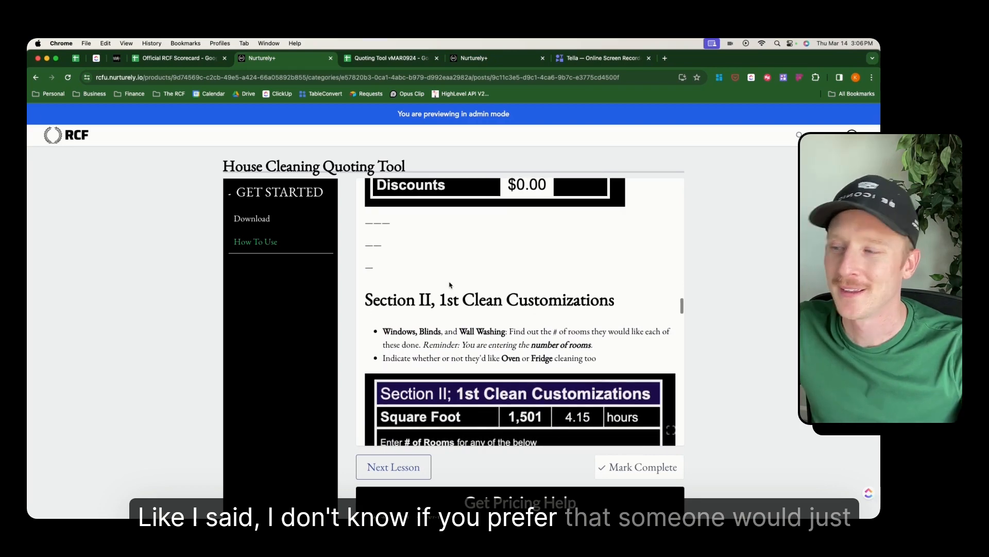
pyautogui.scroll(-3)
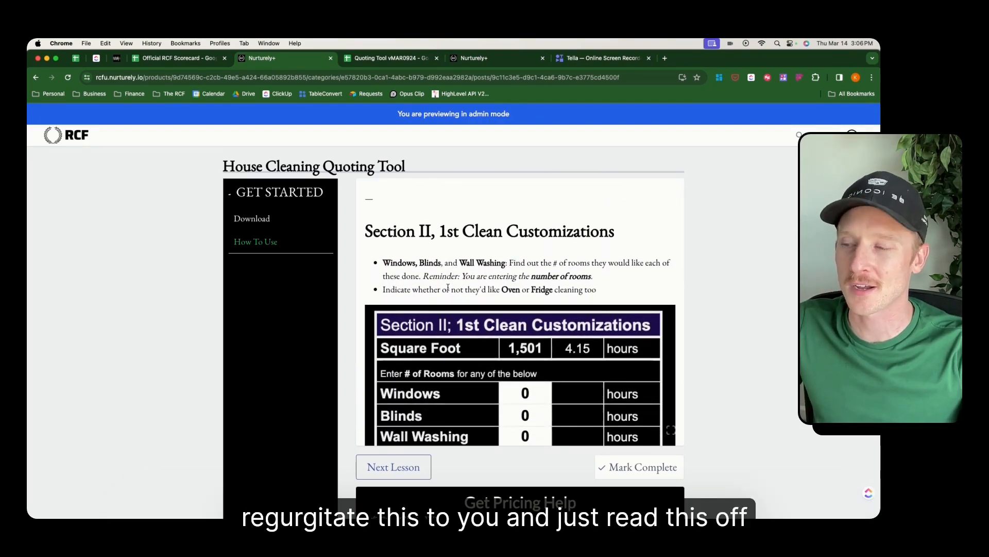
pyautogui.scroll(-3)
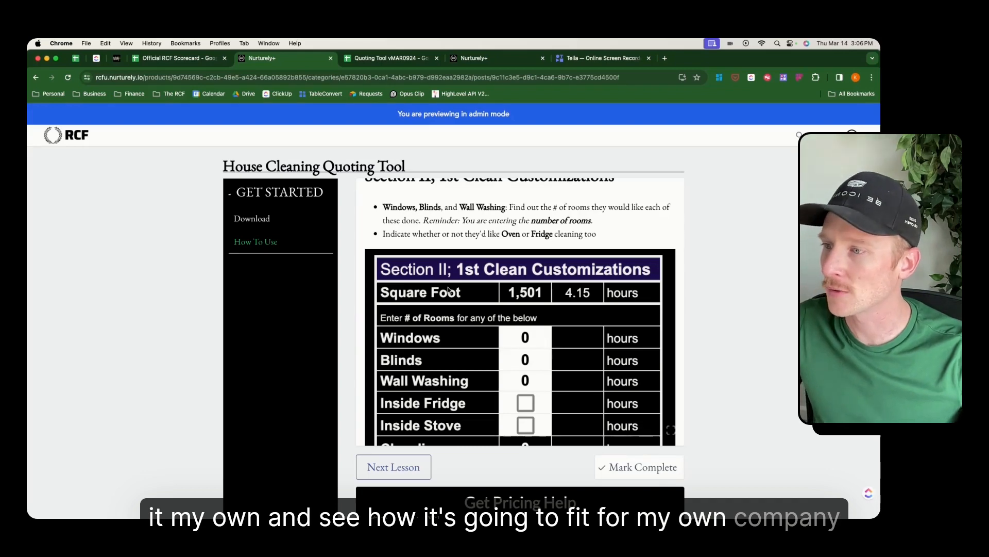
pyautogui.scroll(-3)
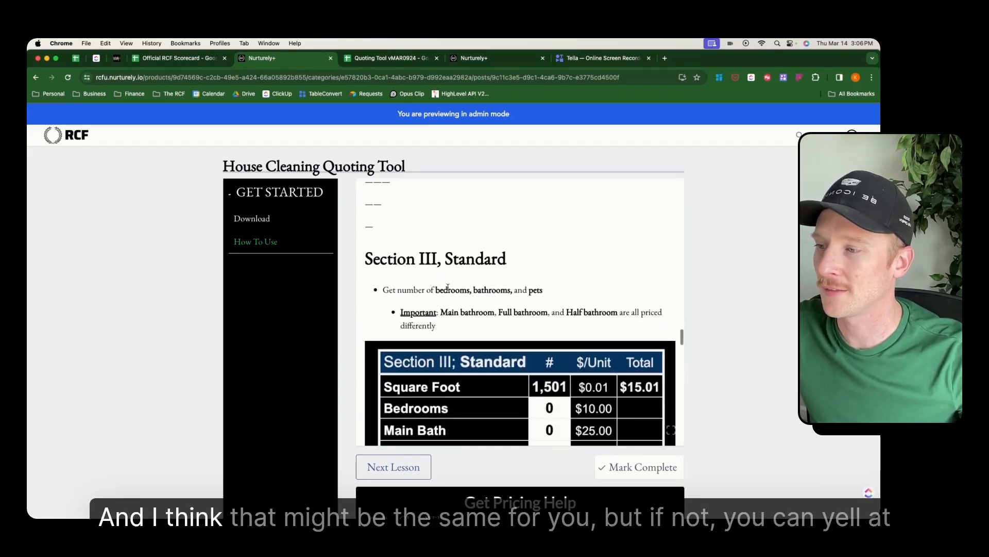
pyautogui.scroll(-3)
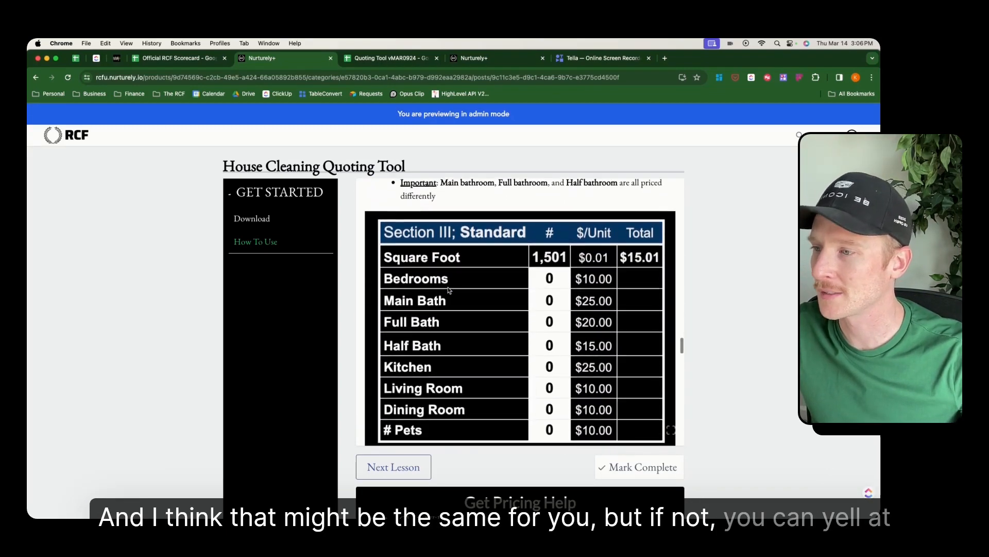
pyautogui.scroll(-3)
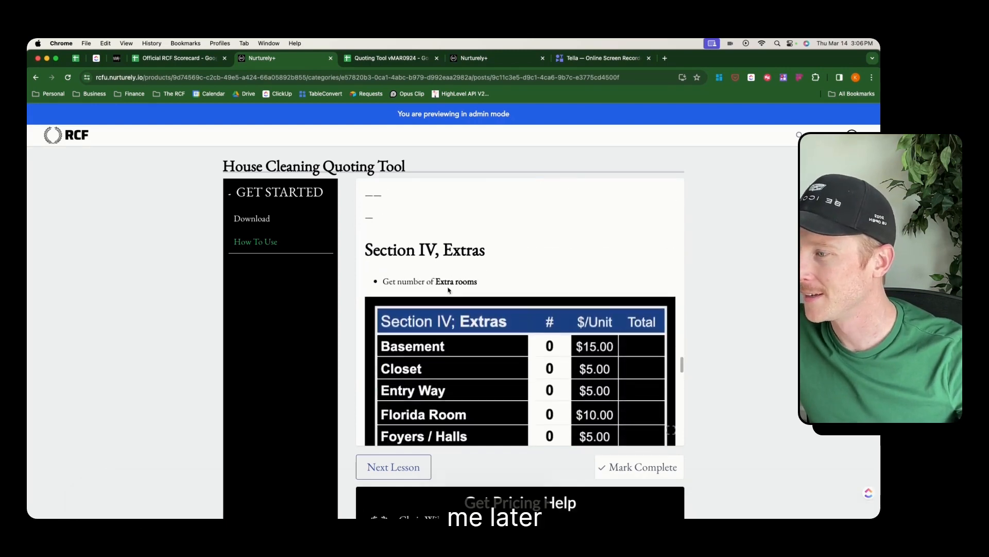
pyautogui.scroll(-3)
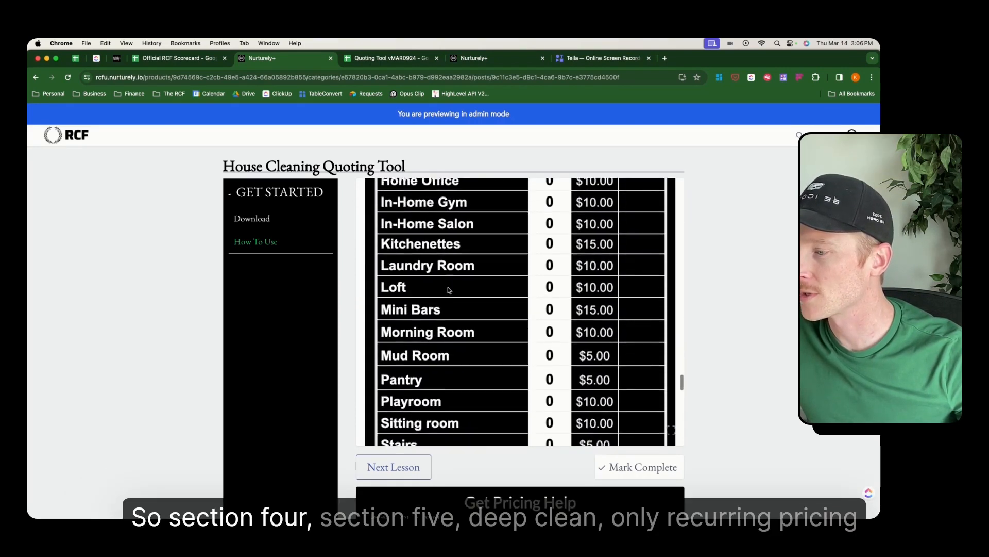
pyautogui.scroll(-3)
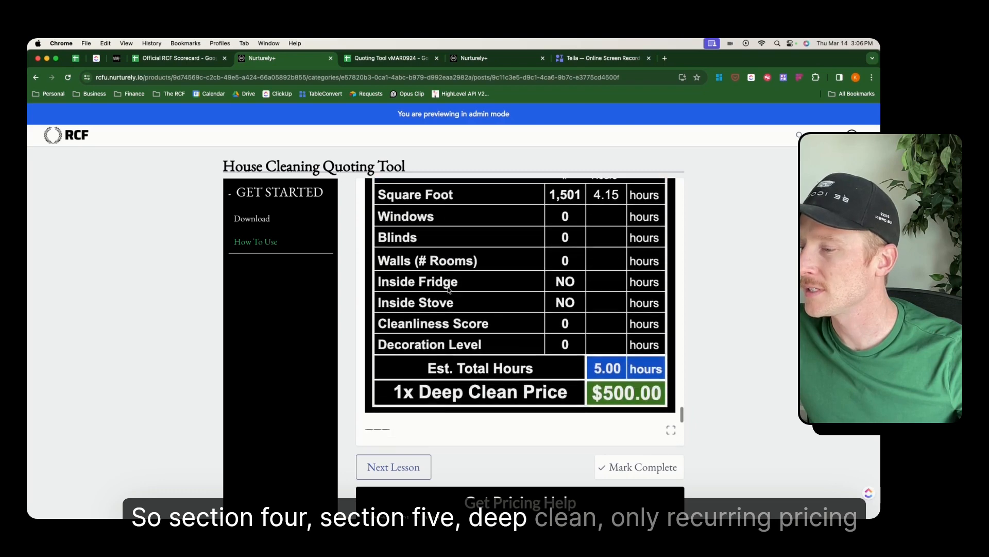
pyautogui.scroll(-3)
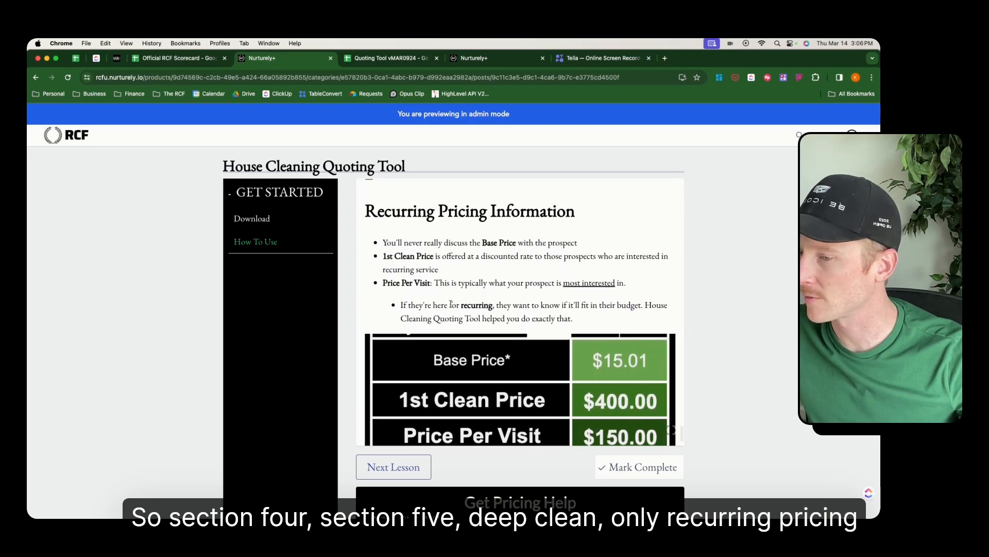
pyautogui.scroll(-3)
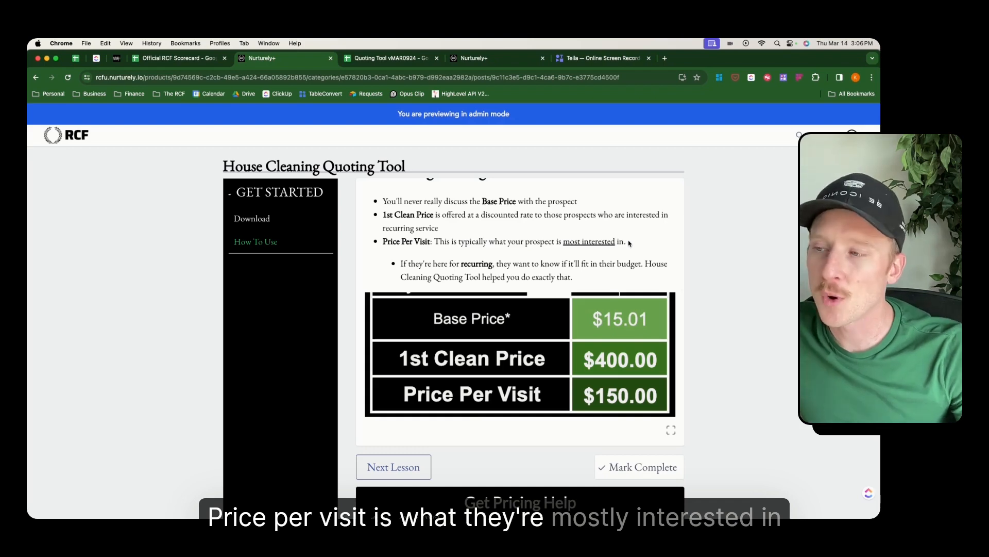
# Step: Show the Dashboard sheet and inspect the formula behind the recurring price outputs
pyautogui.click(387, 58)
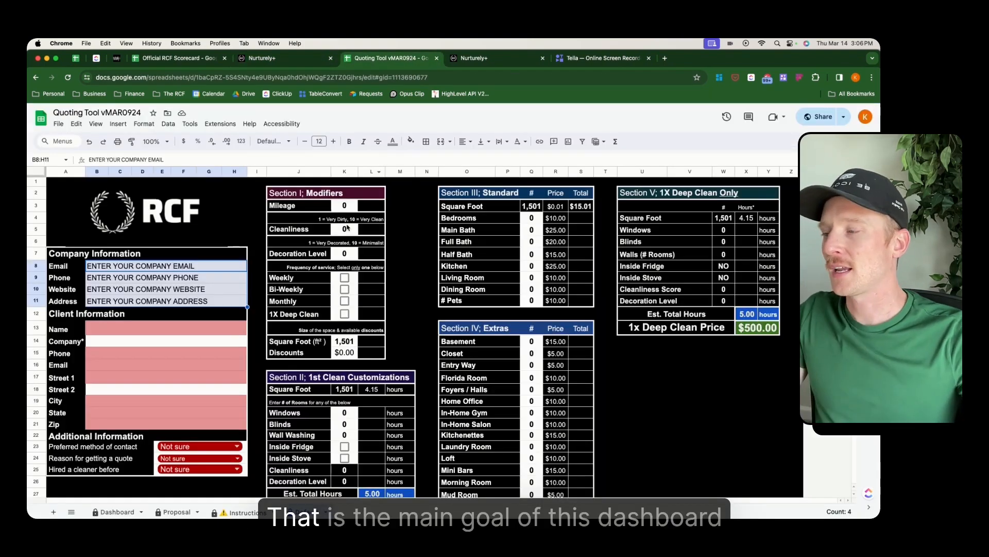
pyautogui.click(400, 288)
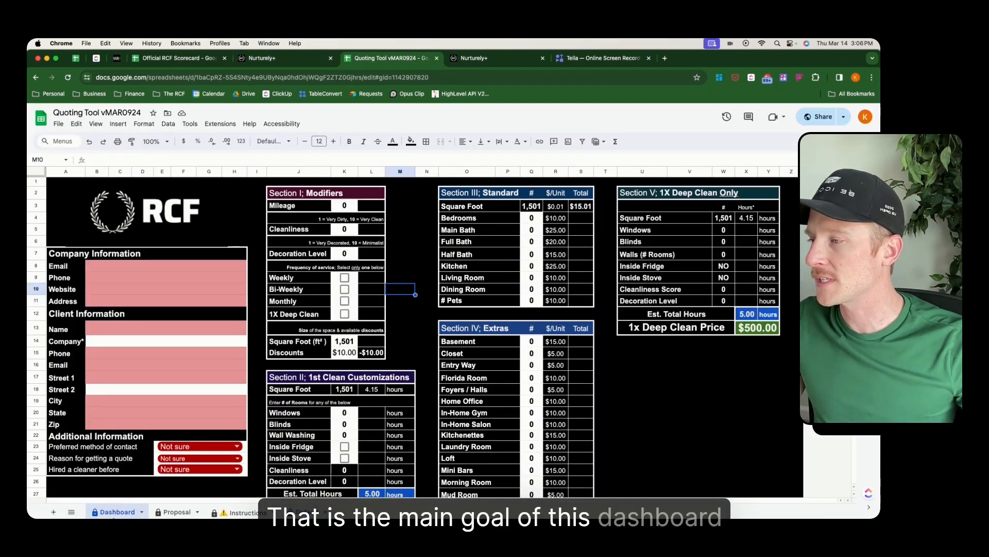
pyautogui.scroll(-3)
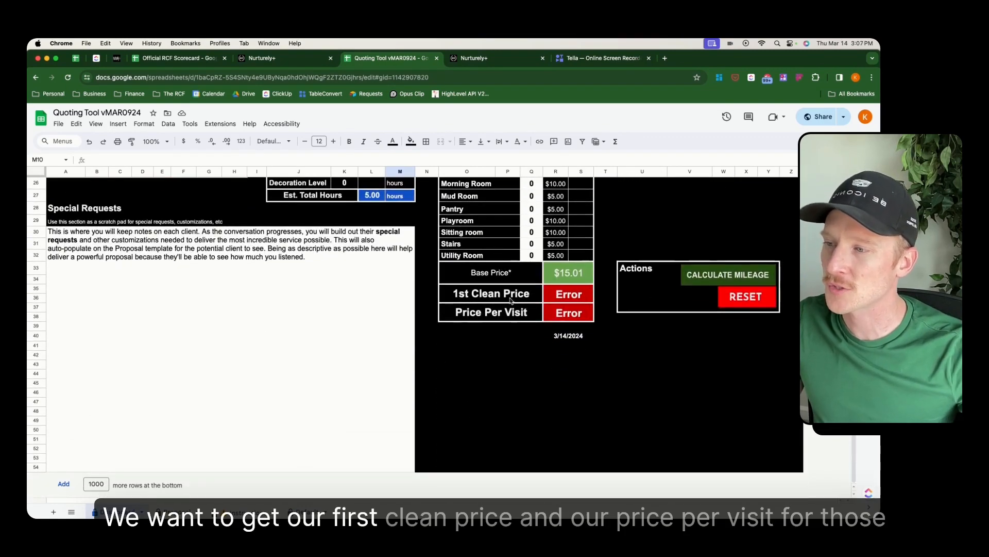
pyautogui.click(567, 312)
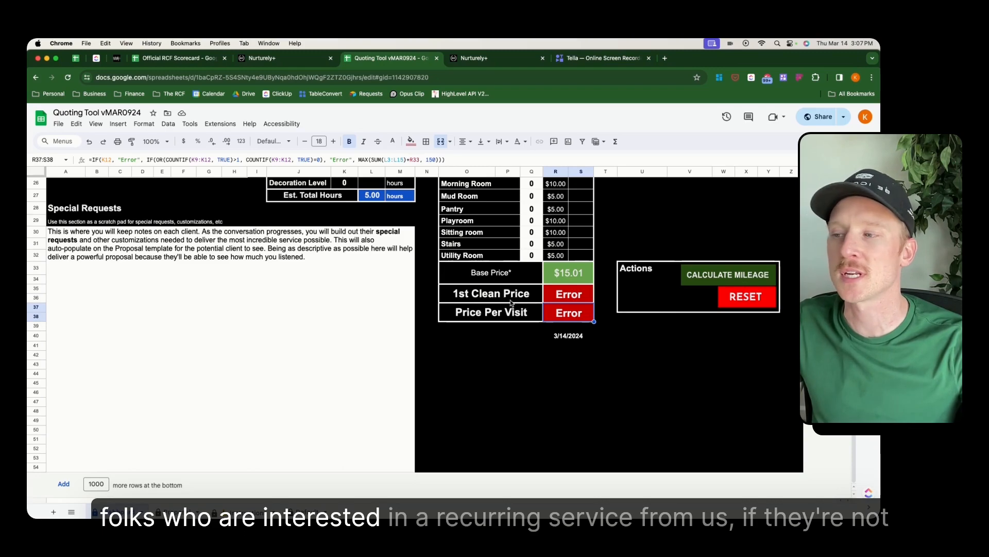
# Step: Inspect the formula behind Section V's $500 one-time deep clean price
pyautogui.scroll(3)
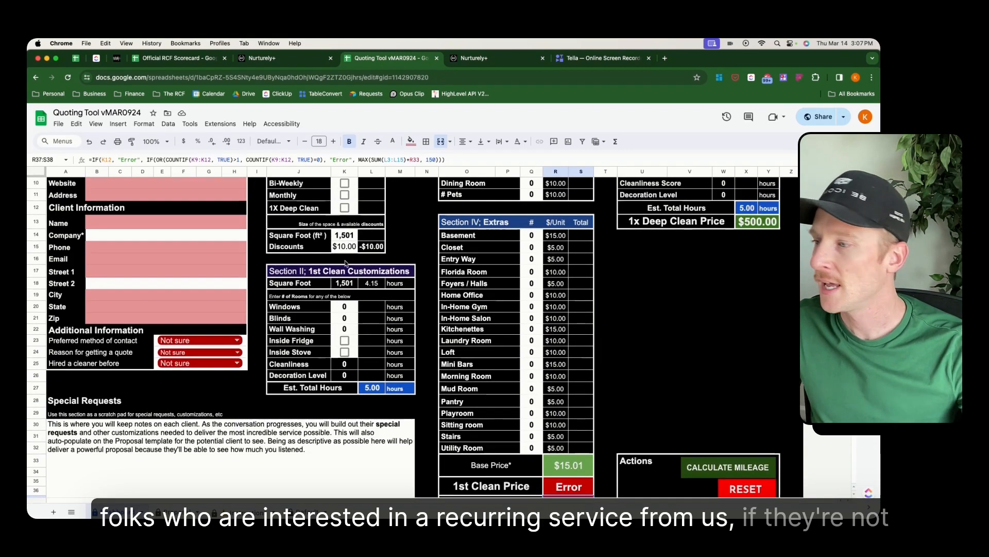
pyautogui.scroll(3)
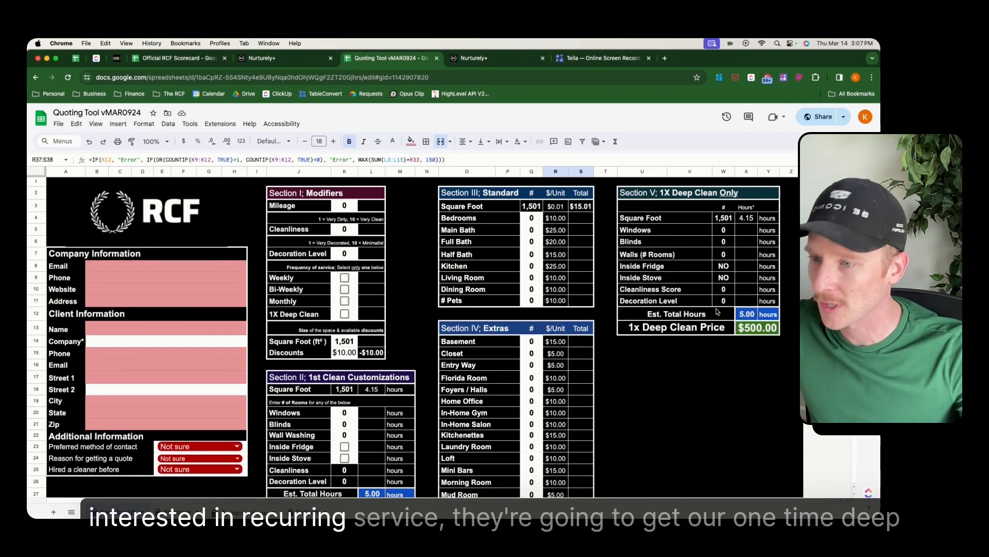
pyautogui.click(757, 328)
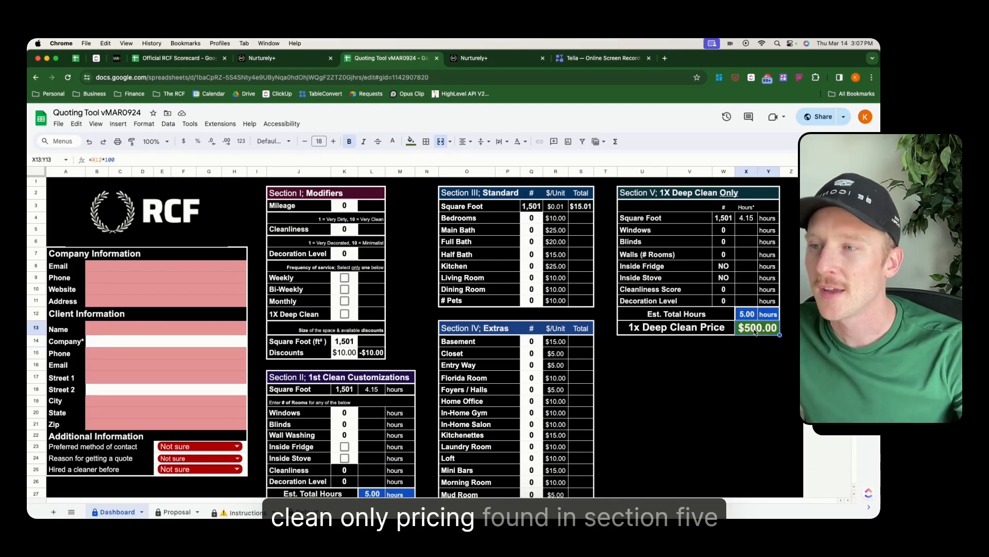
pyautogui.moveTo(399, 310)
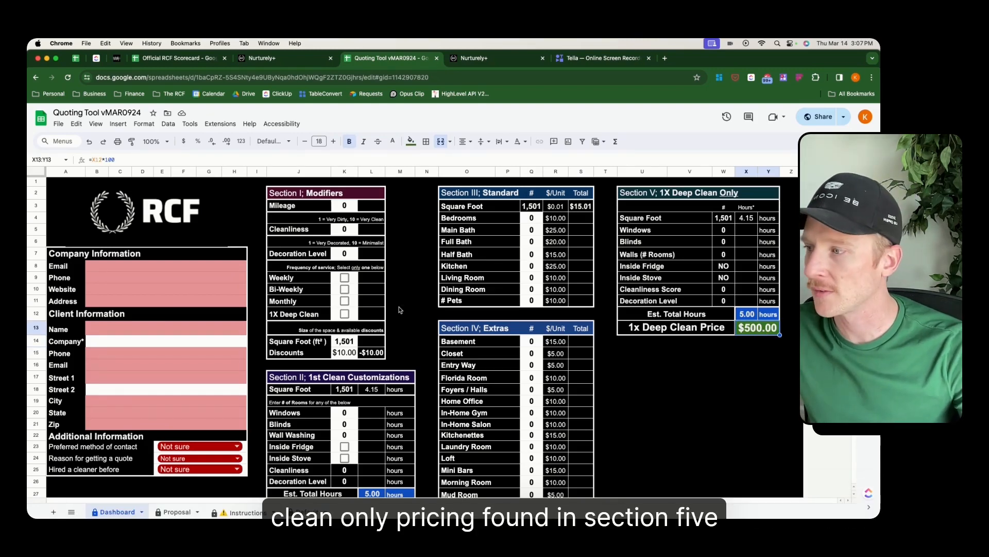
# Step: Tick only 1X Deep Clean so 1st Clean Price and Price Per Visit read Error
pyautogui.scroll(-3)
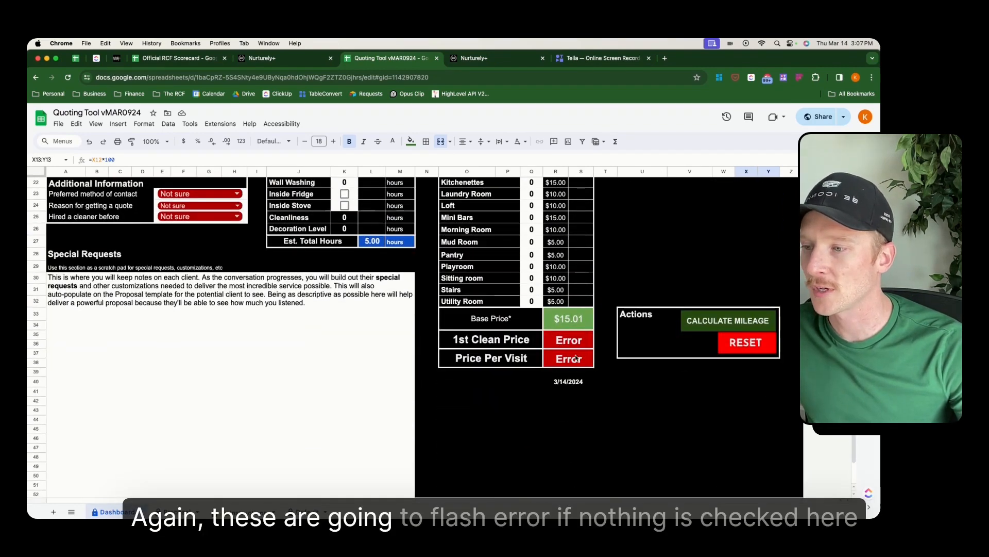
pyautogui.scroll(3)
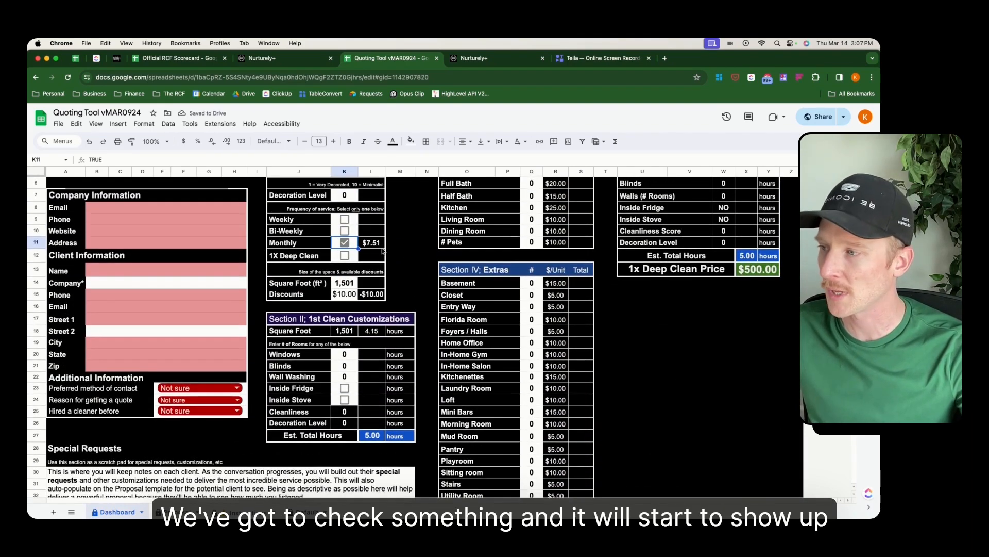
pyautogui.click(344, 255)
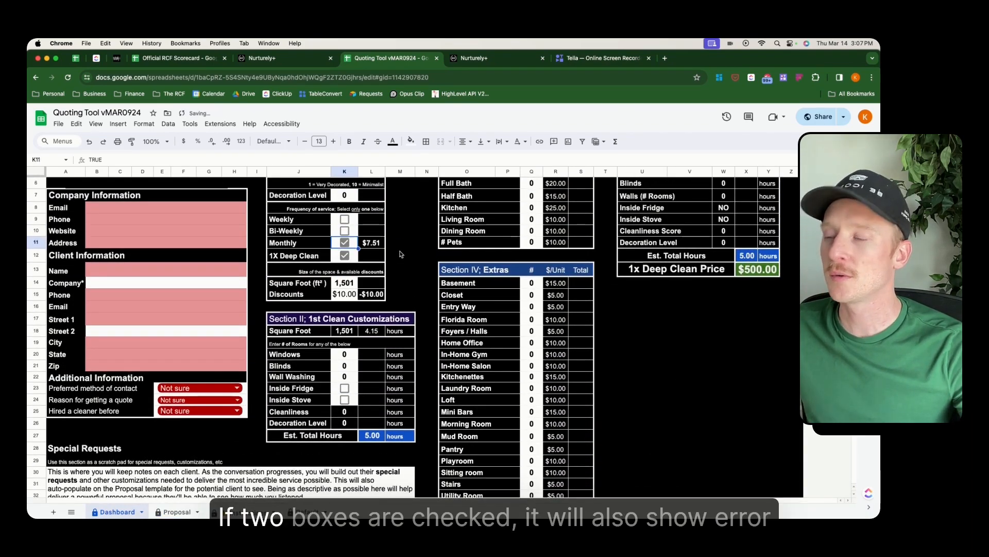
pyautogui.scroll(-3)
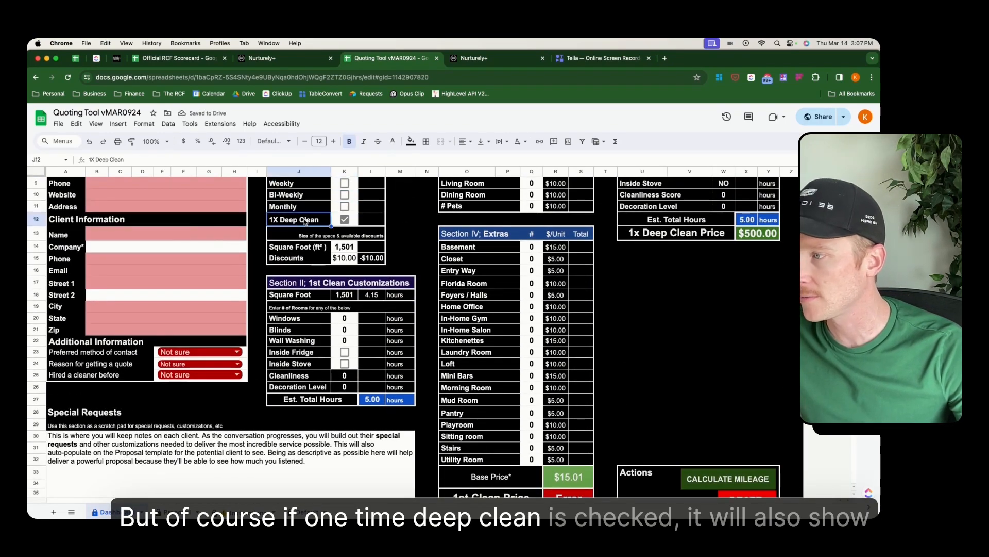
pyautogui.scroll(-3)
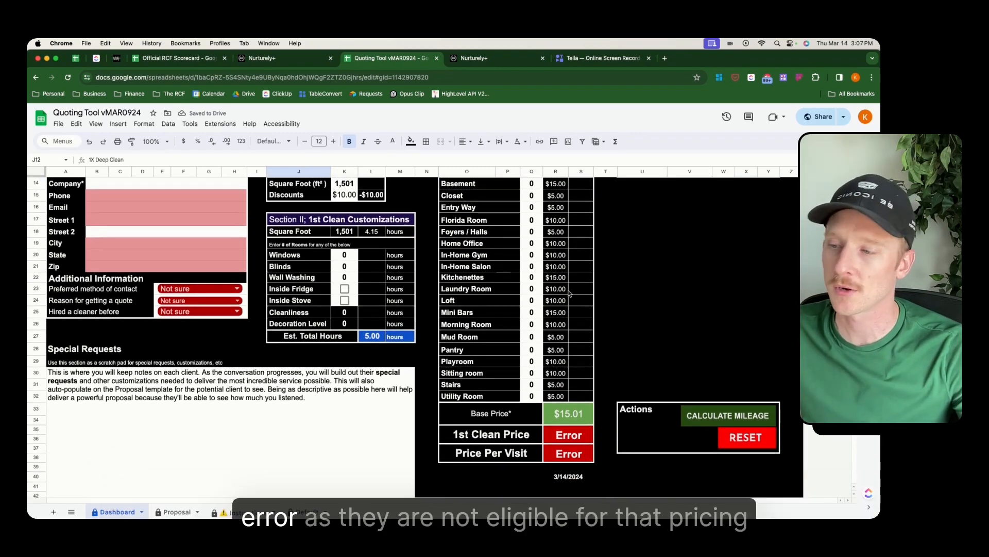
pyautogui.moveTo(489, 311)
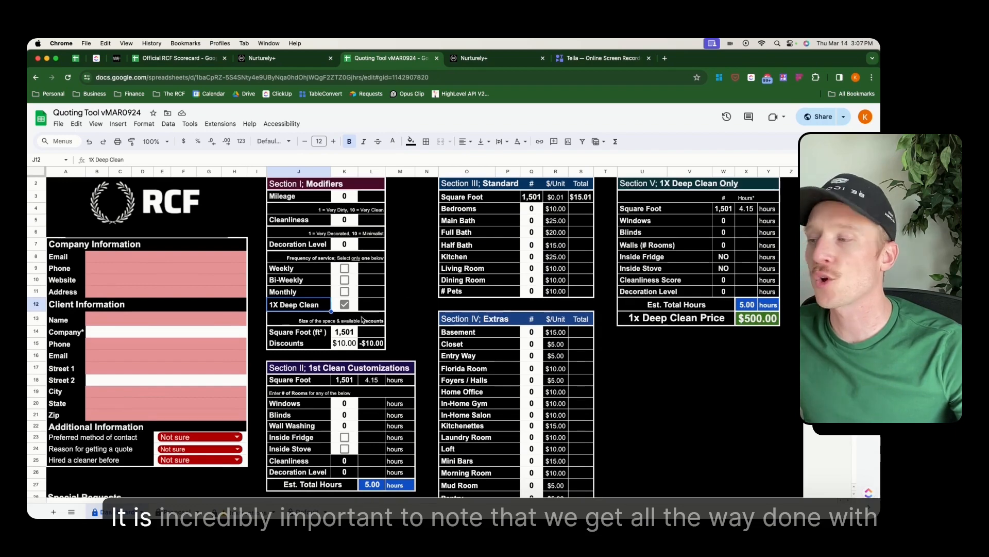
# Step: Untick 1X Deep Clean so no frequency is selected, confirming both recurring prices still read Error
pyautogui.click(344, 304)
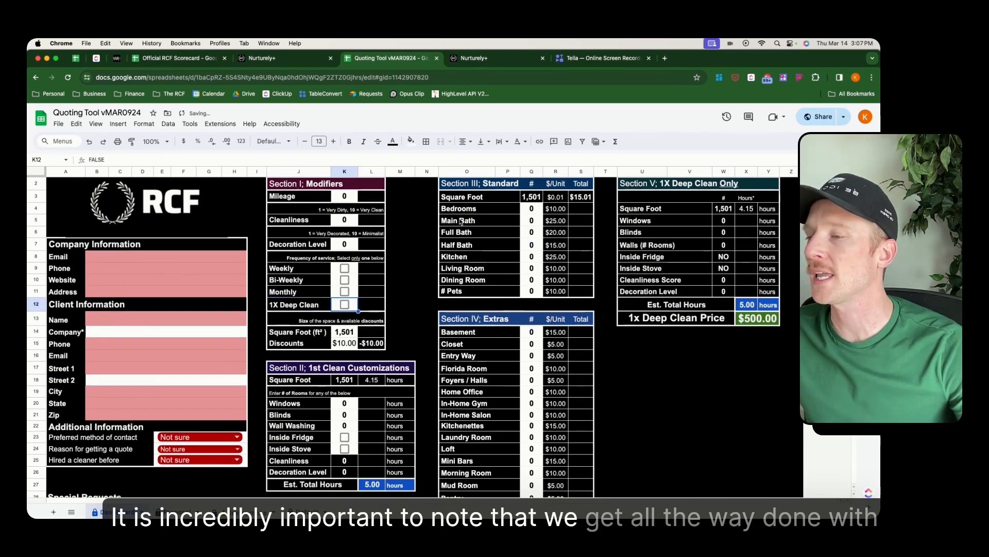
pyautogui.scroll(-3)
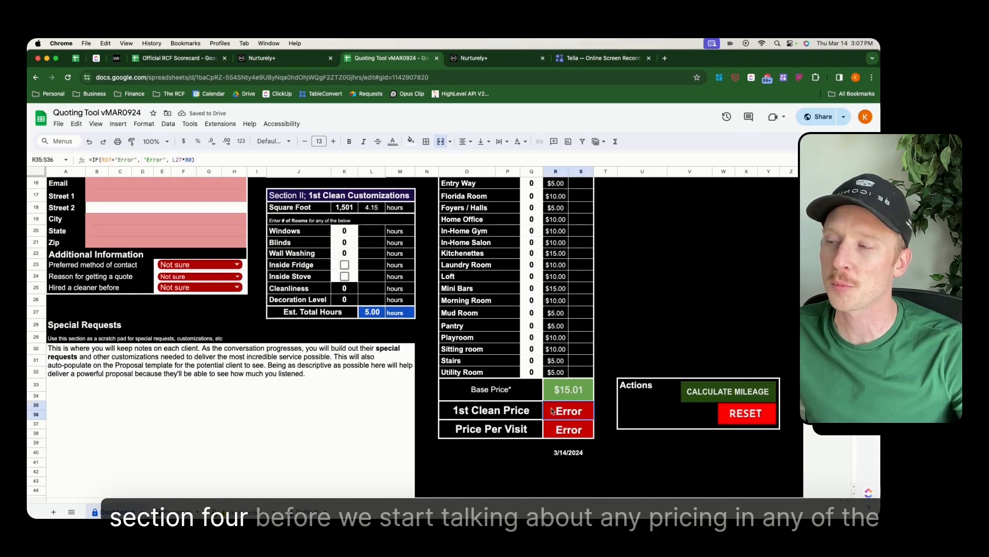
pyautogui.scroll(3)
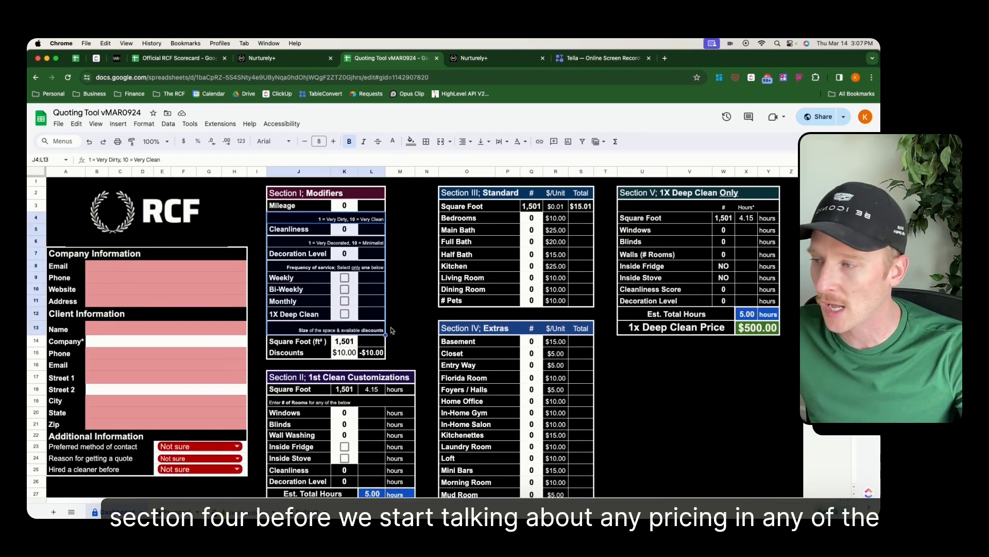
pyautogui.click(399, 329)
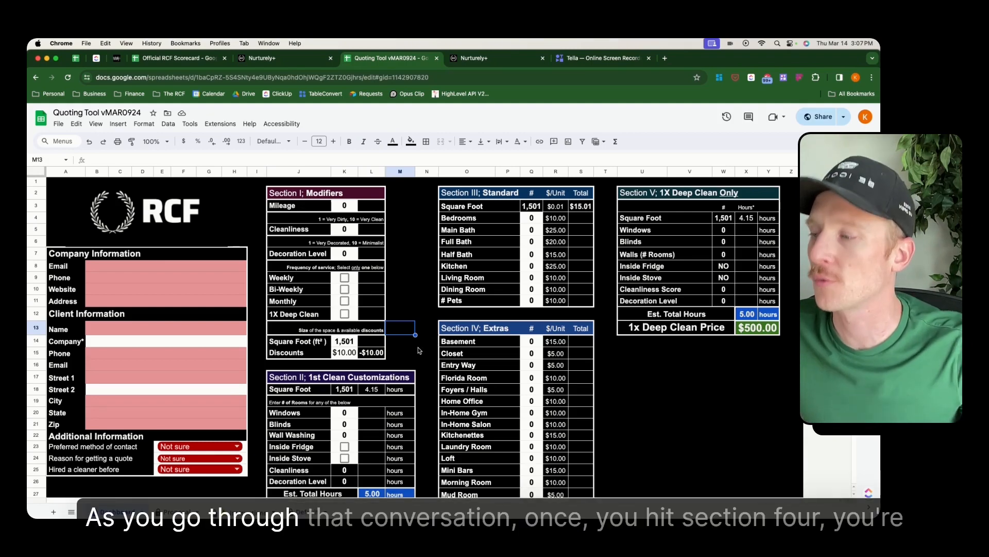
pyautogui.moveTo(427, 317)
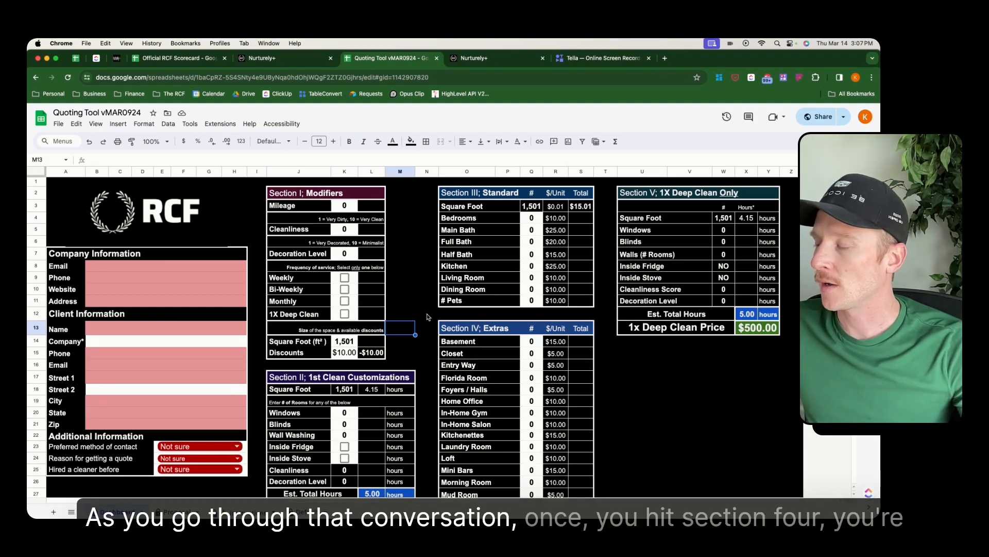
pyautogui.scroll(-3)
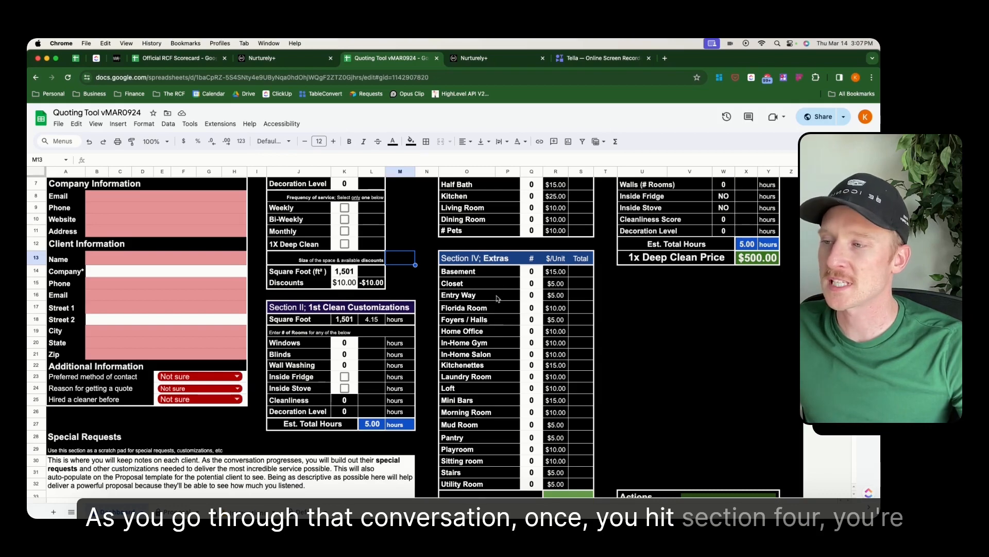
pyautogui.scroll(-3)
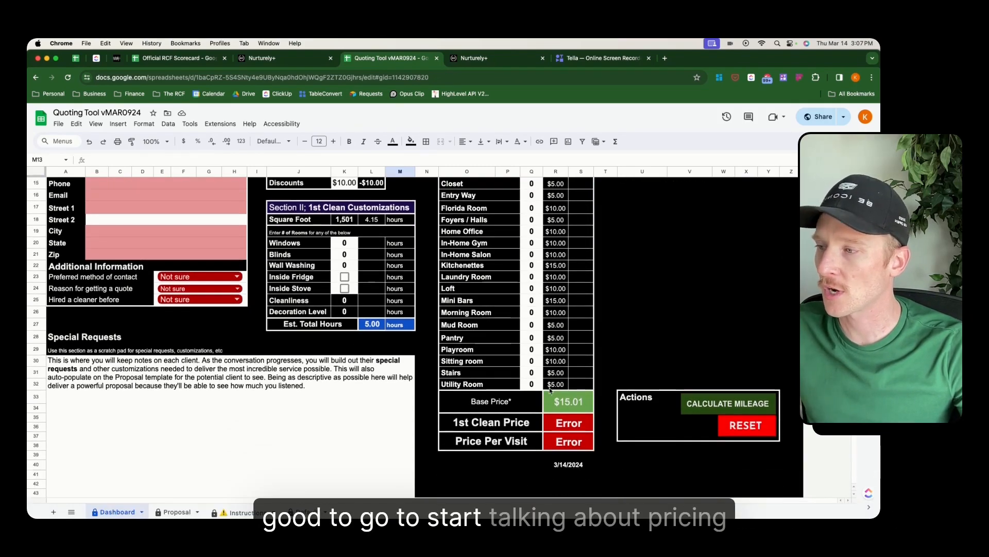
pyautogui.scroll(3)
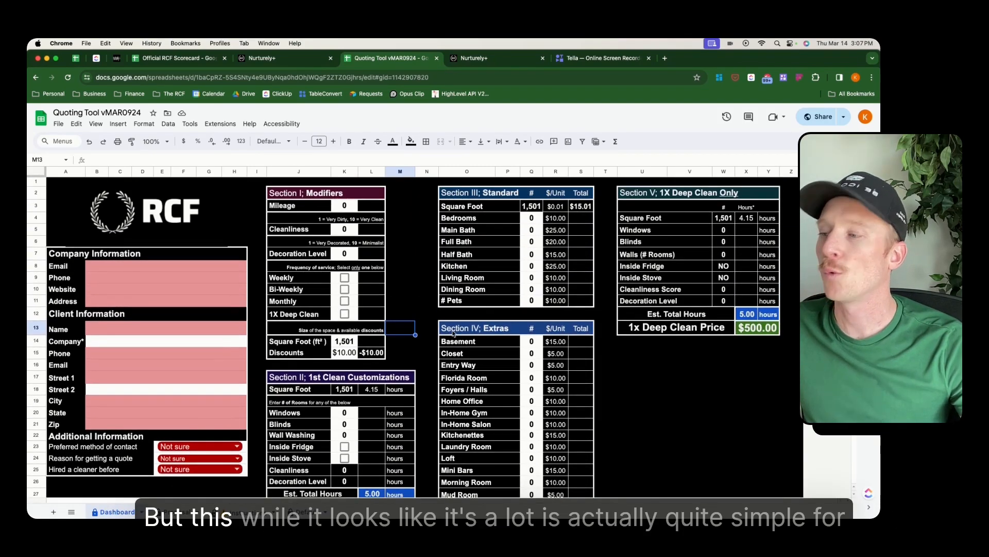